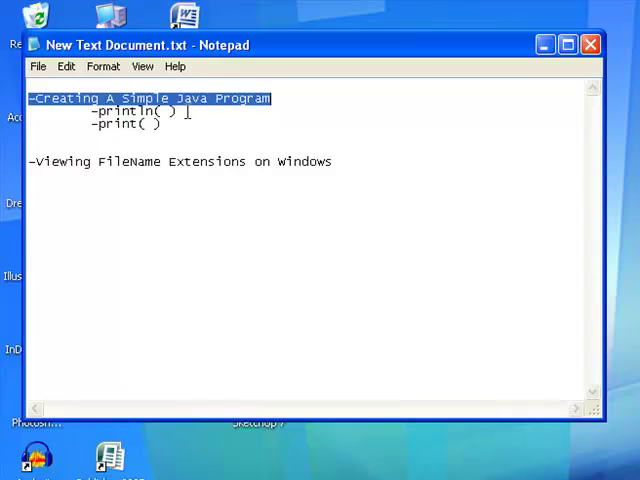
# Minimize the outline notes Notepad window so the desktop is visible.
pyautogui.click(170, 124)
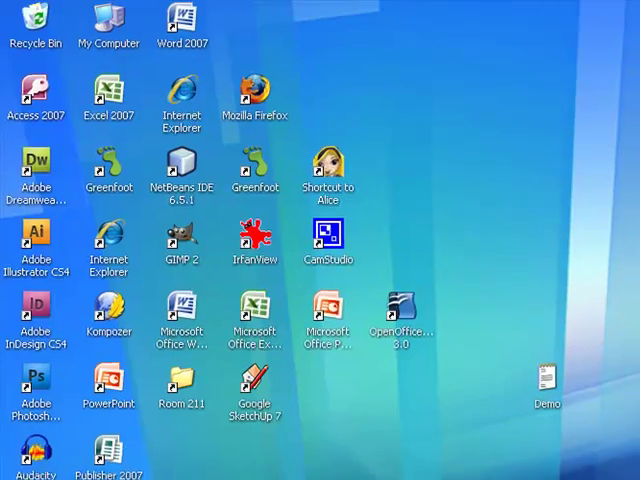
# Launch a new blank Notepad via Start > Run with the name notepad.
pyautogui.click(22, 472)
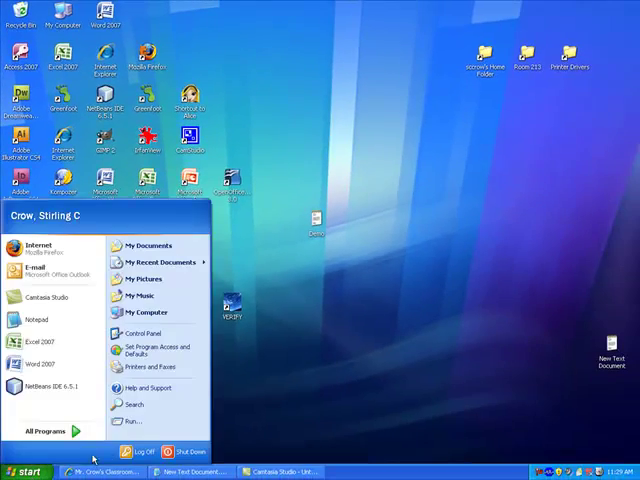
pyautogui.click(132, 420)
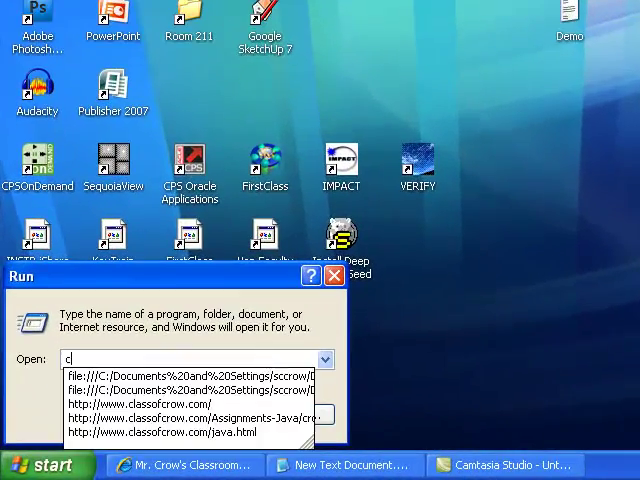
pyautogui.write('notea')
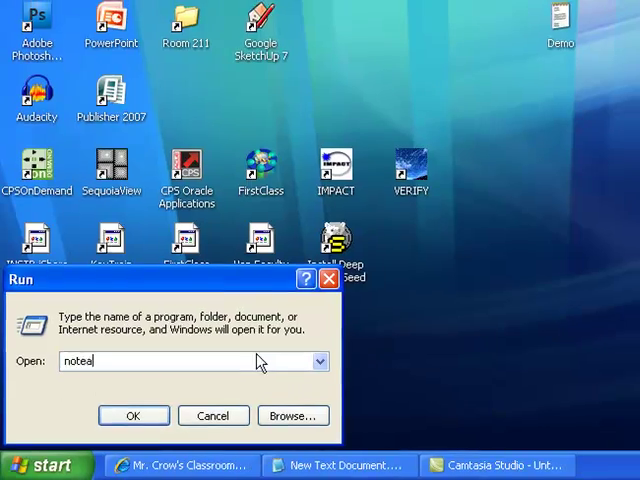
pyautogui.click(132, 416)
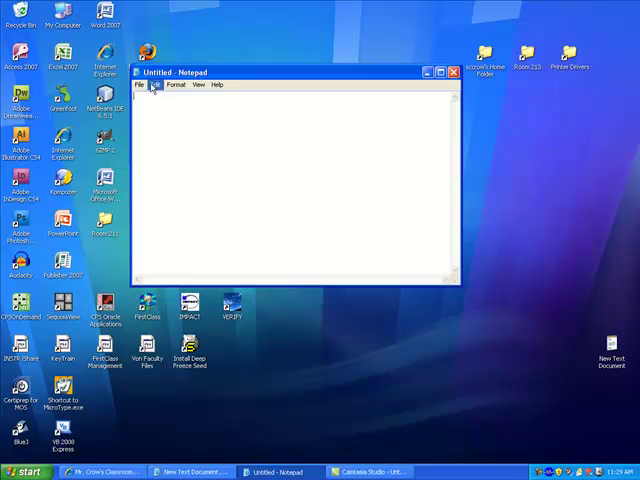
# Save the blank document to the Desktop as Demo using Save As.
pyautogui.click(140, 84)
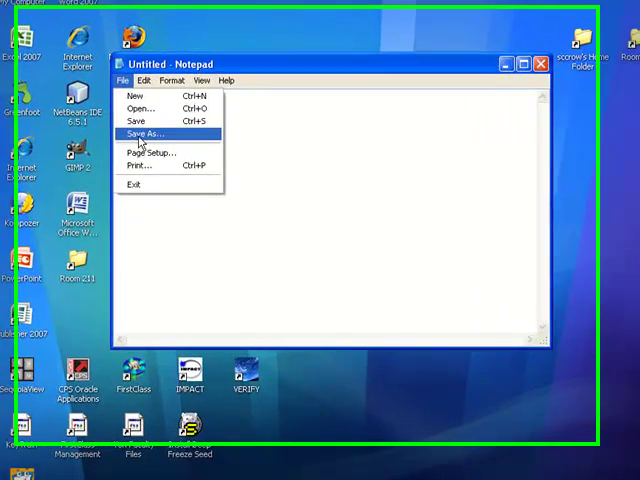
pyautogui.click(142, 132)
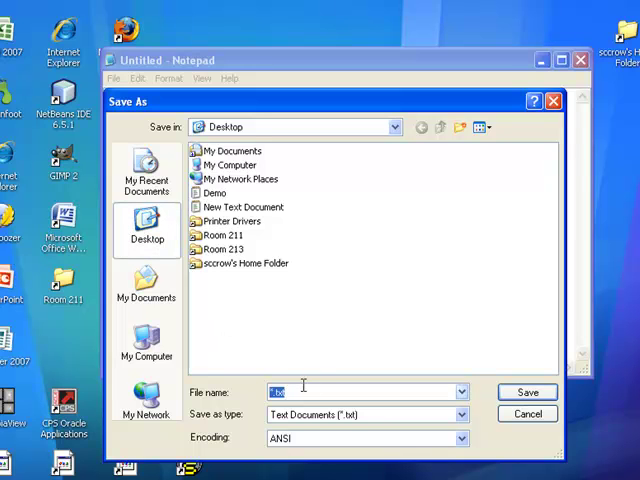
pyautogui.write('D')
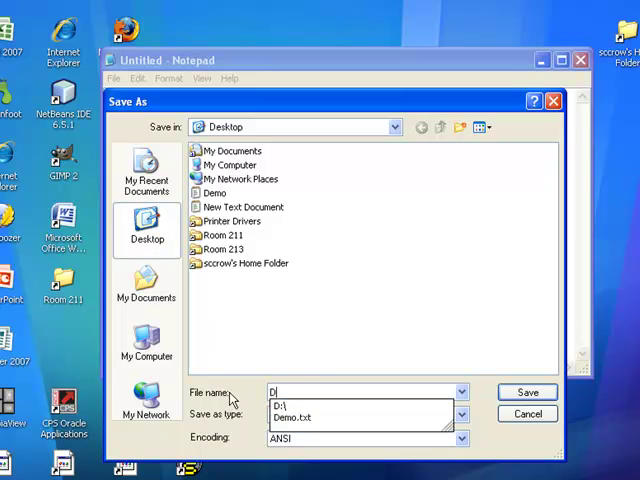
pyautogui.write('emo')
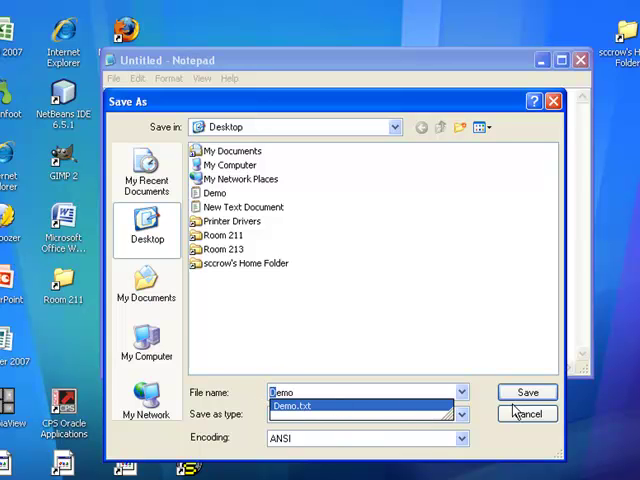
pyautogui.click(526, 392)
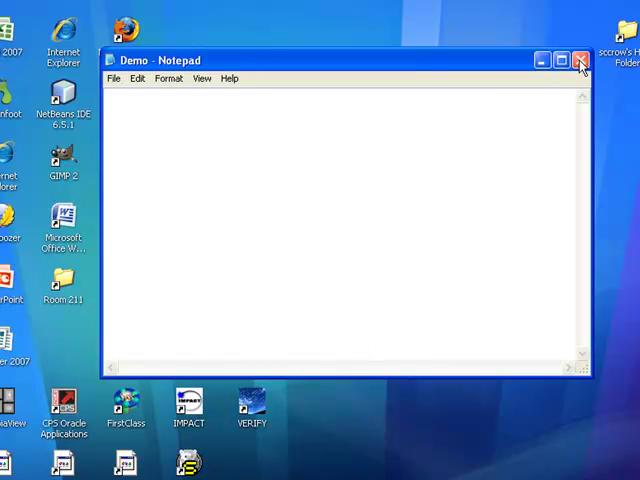
# Close the Demo Notepad window, leaving the Demo file on the desktop.
pyautogui.click(580, 60)
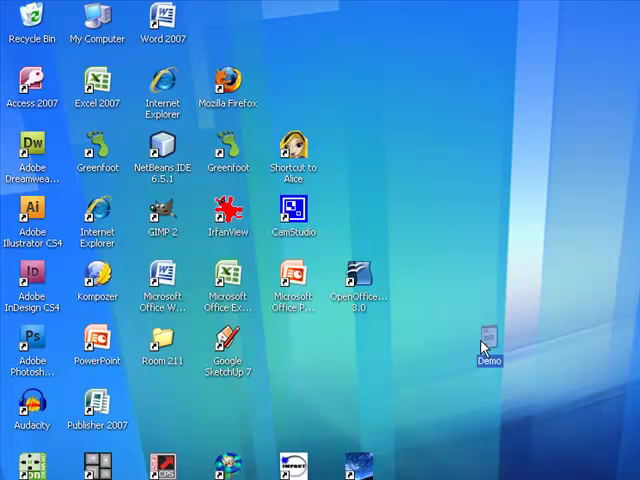
pyautogui.moveTo(348, 328)
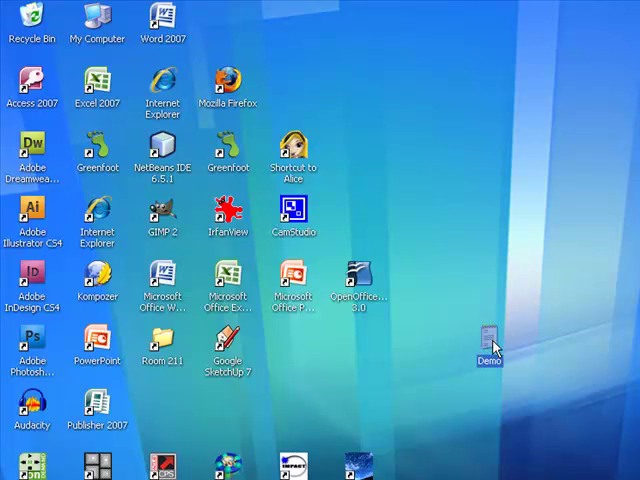
pyautogui.moveTo(462, 380)
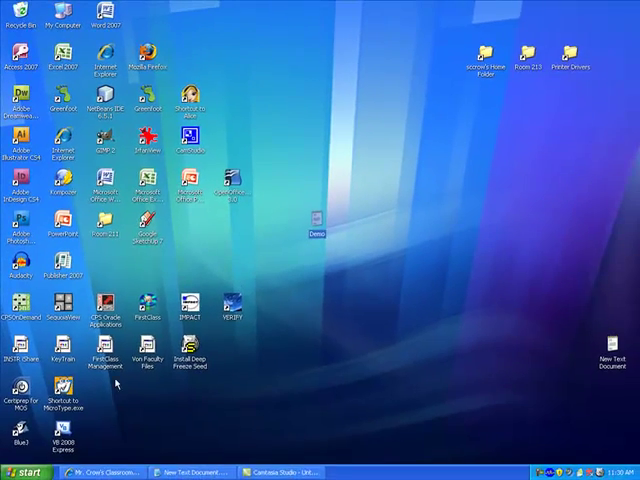
# In My Computer's Folder Options View settings, stop hiding extensions for known file types and apply.
pyautogui.click(24, 472)
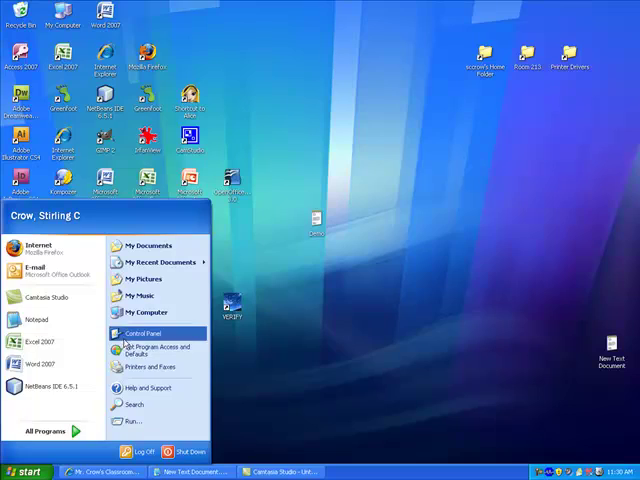
pyautogui.click(146, 312)
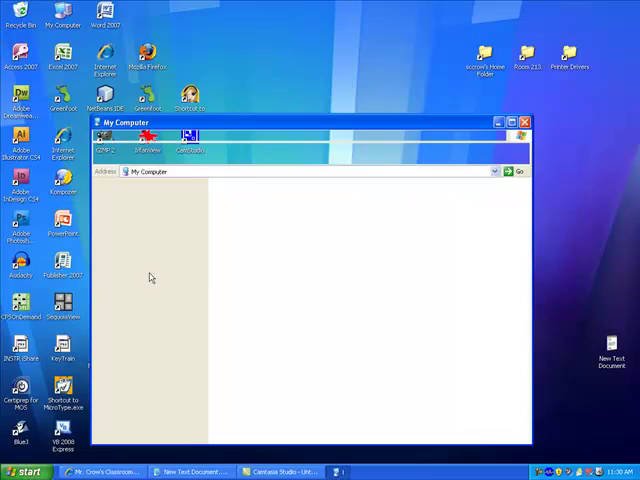
pyautogui.click(250, 84)
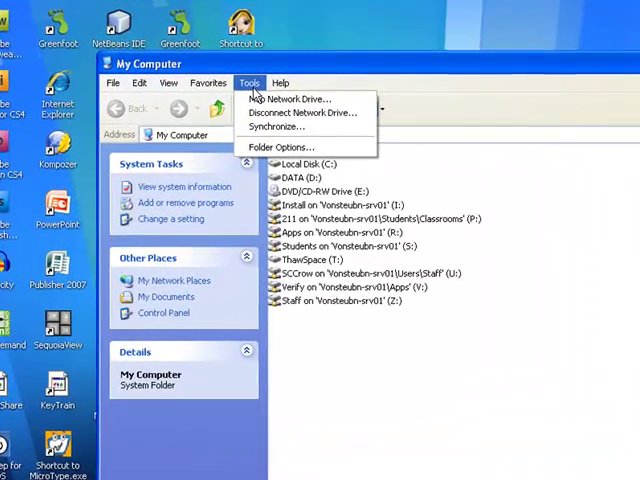
pyautogui.click(282, 148)
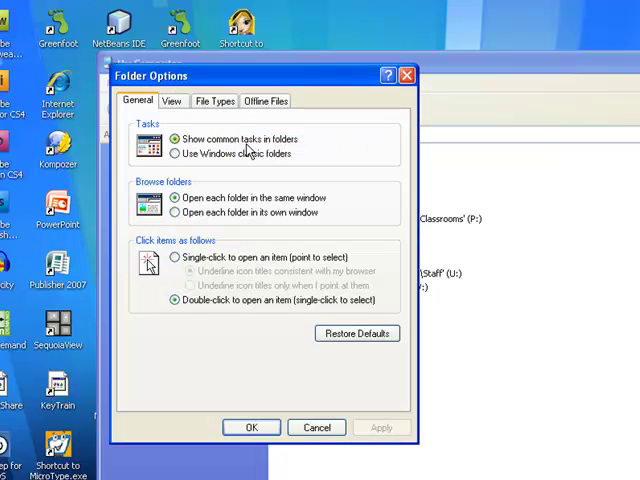
pyautogui.click(172, 100)
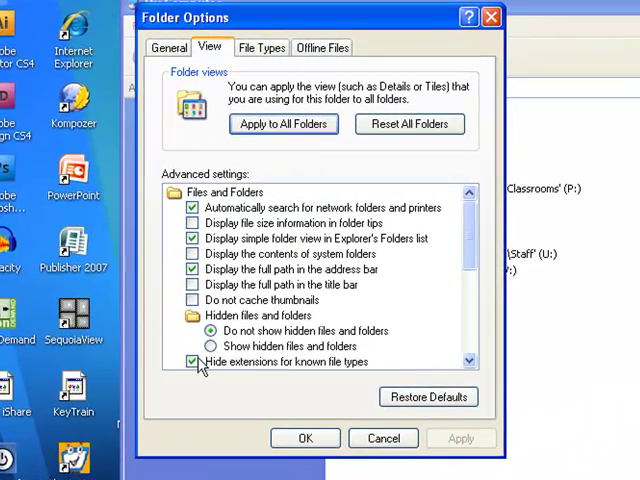
pyautogui.moveTo(276, 390)
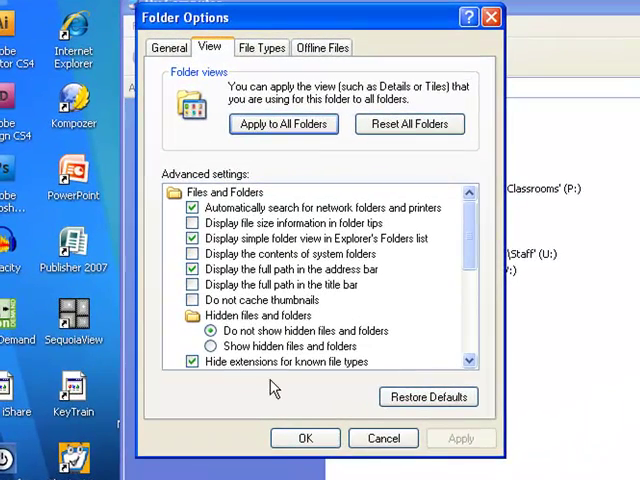
pyautogui.click(192, 360)
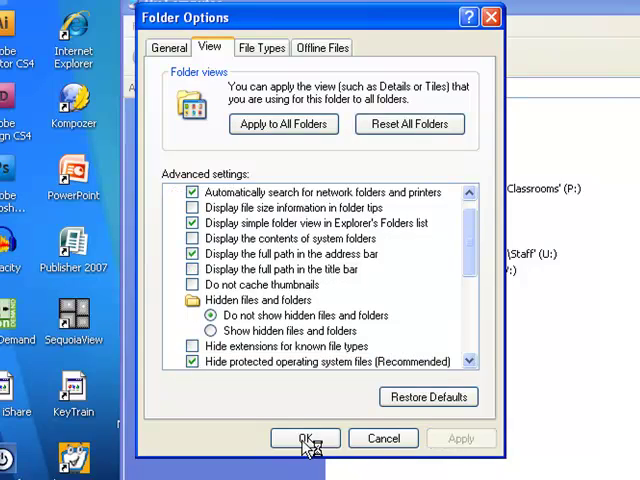
pyautogui.click(304, 438)
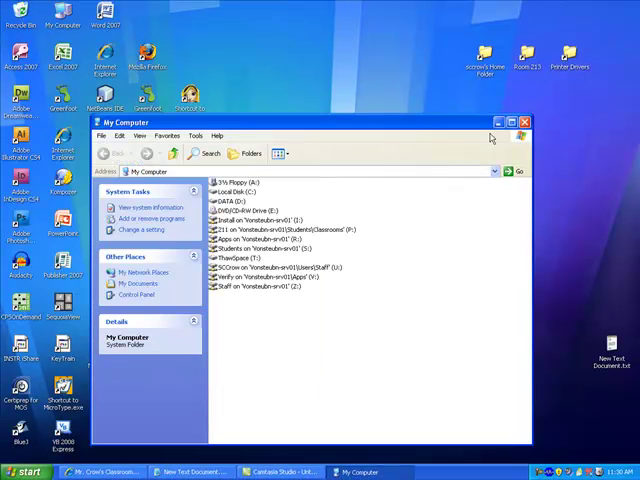
# Close My Computer, rename the desktop file to Demo.java past the extension warning, and bring up its actions.
pyautogui.click(524, 122)
pyautogui.write('Demo.j')
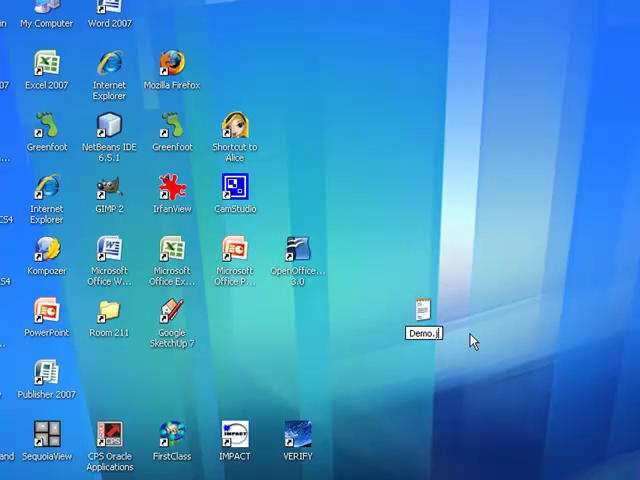
pyautogui.press('Return')
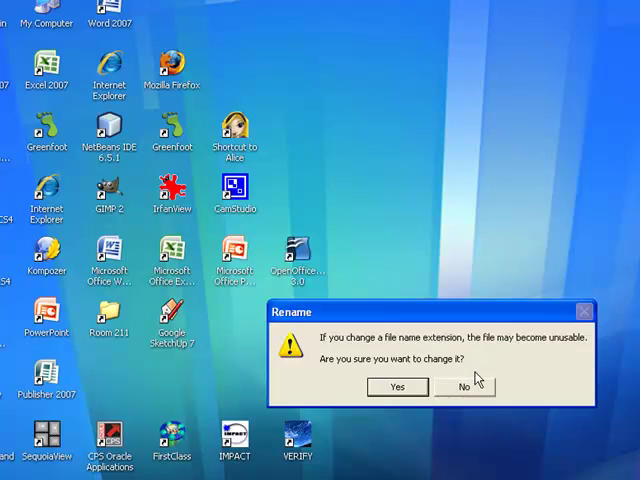
pyautogui.click(396, 386)
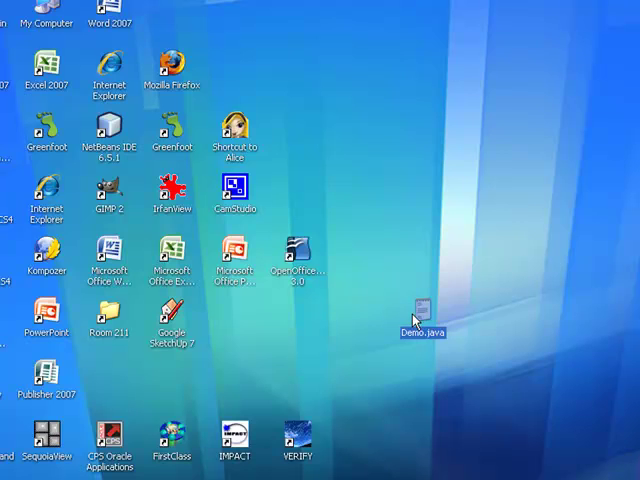
pyautogui.rightClick(420, 318)
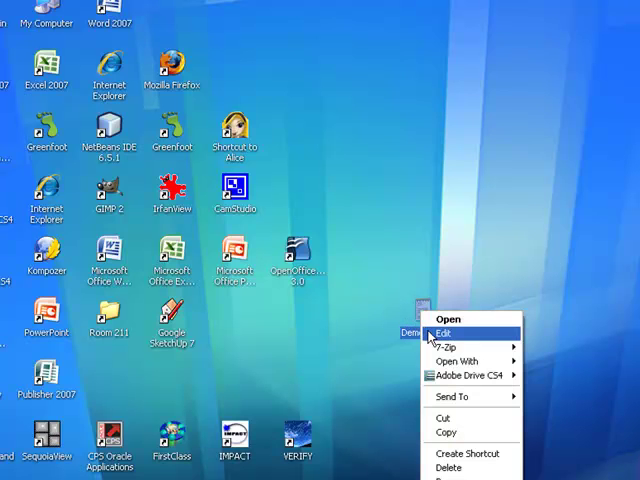
pyautogui.moveTo(456, 360)
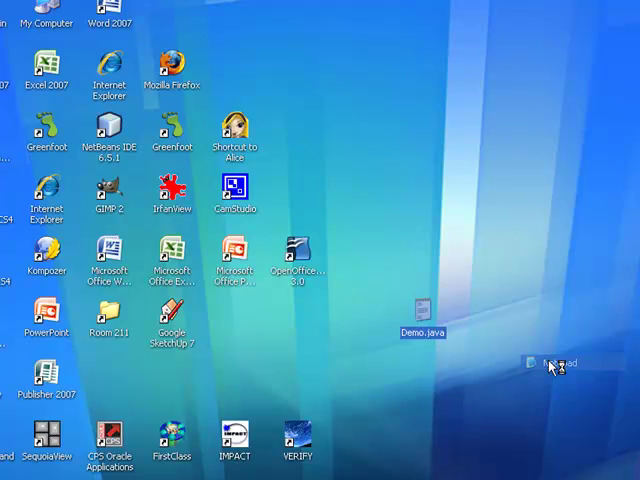
# Maximize Notepad and write the // This is a java comment line followed by public class Demo.
pyautogui.doubleClick(420, 310)
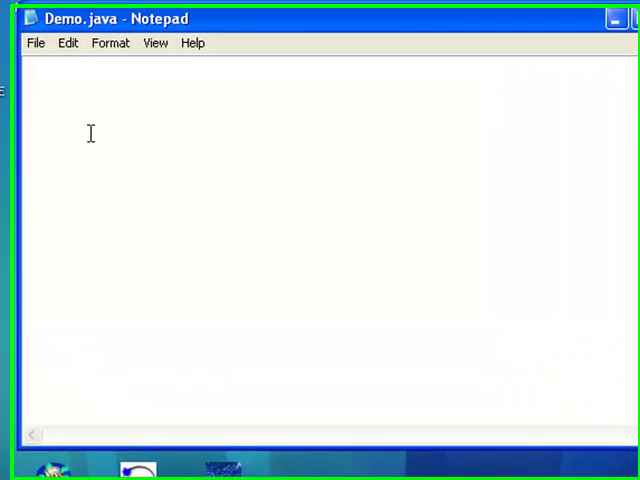
pyautogui.write('//')
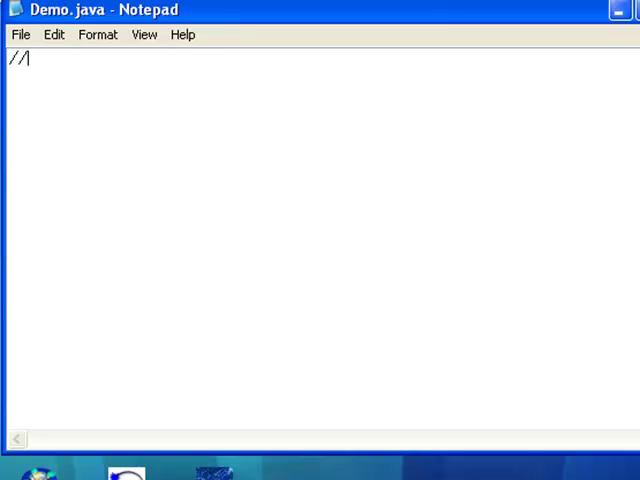
pyautogui.write('This is a java program!')
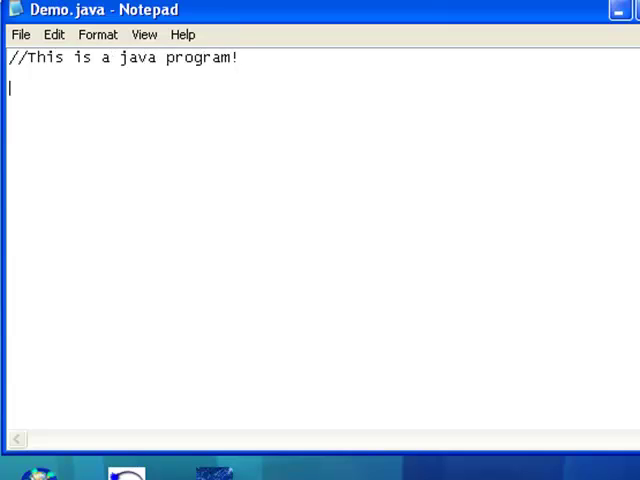
pyautogui.write('pub')
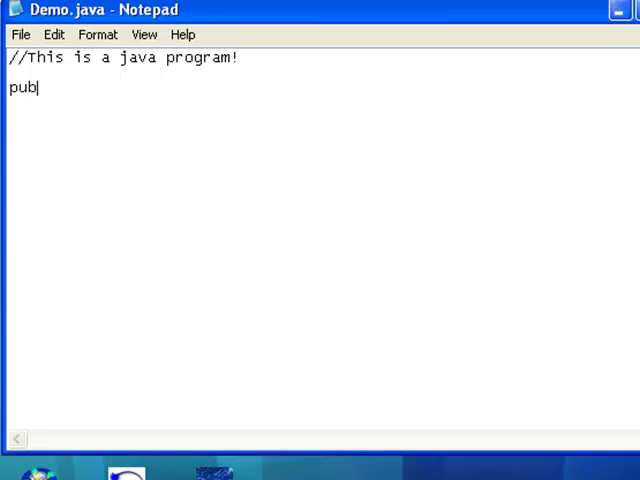
pyautogui.write('lic class D')
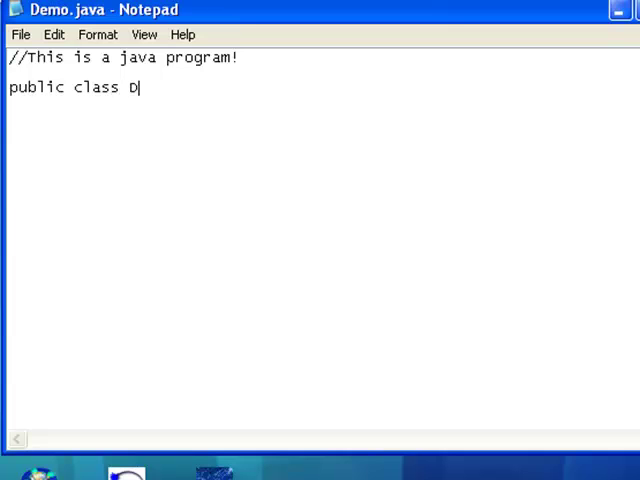
pyautogui.write('emo')
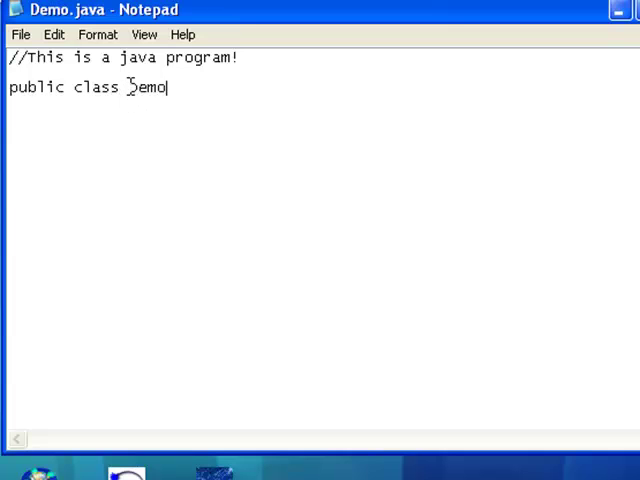
# Highlight the class name Demo, then class Demo, clearing each highlight afterwards.
pyautogui.doubleClick(146, 88)
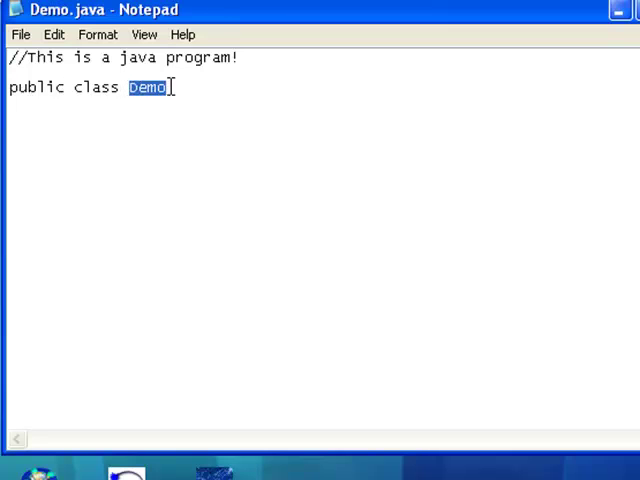
pyautogui.click(148, 88)
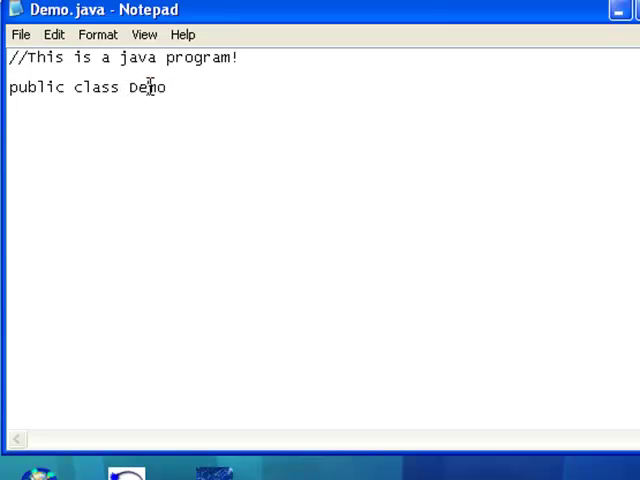
pyautogui.moveTo(70, 88); pyautogui.dragTo(168, 88)
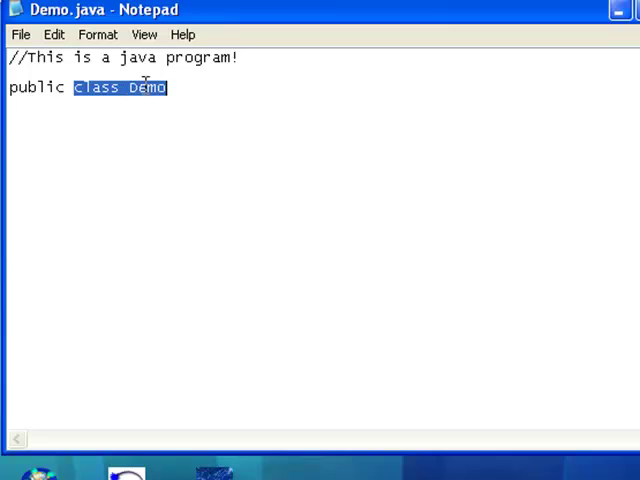
pyautogui.click(170, 88)
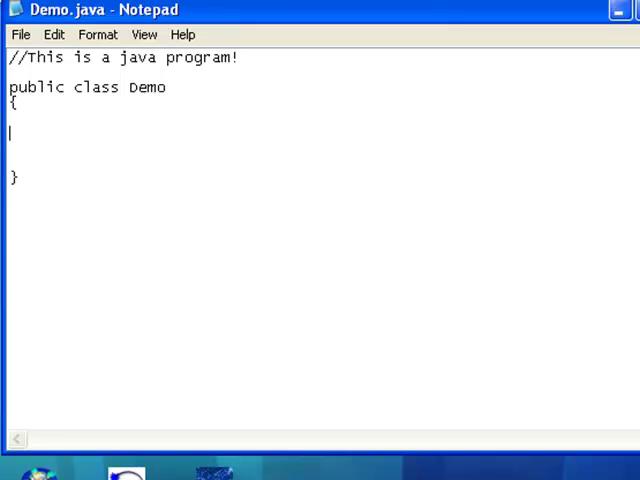
# Write the header public static void main (String[ ] args) inside the class and add its opening brace.
pyautogui.write('publi')
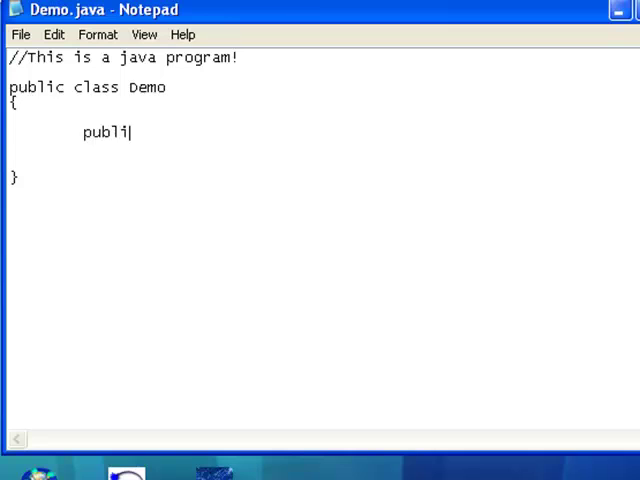
pyautogui.write('c static')
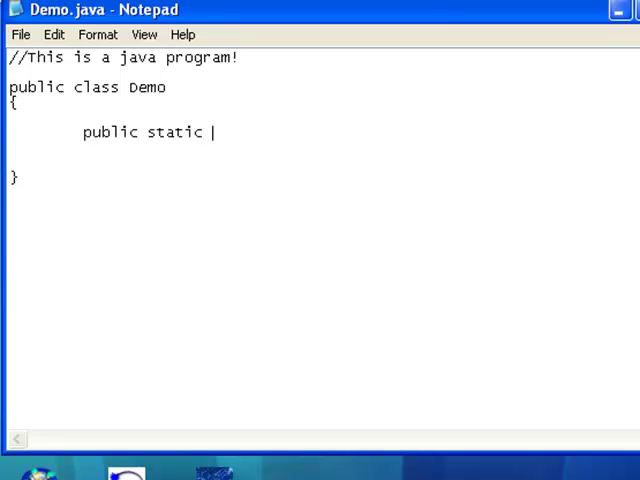
pyautogui.write('void main')
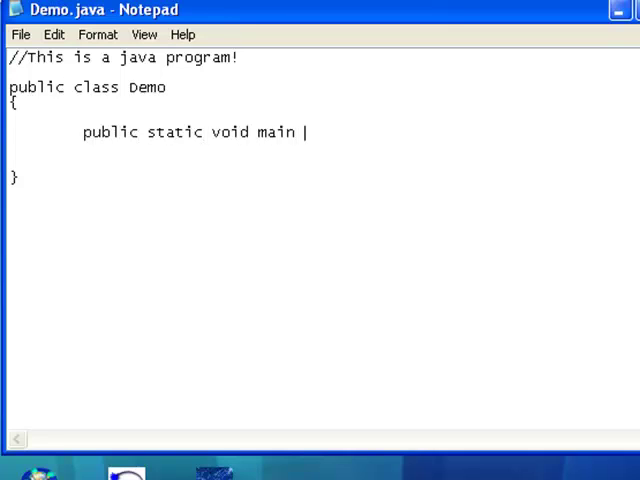
pyautogui.write('(S')
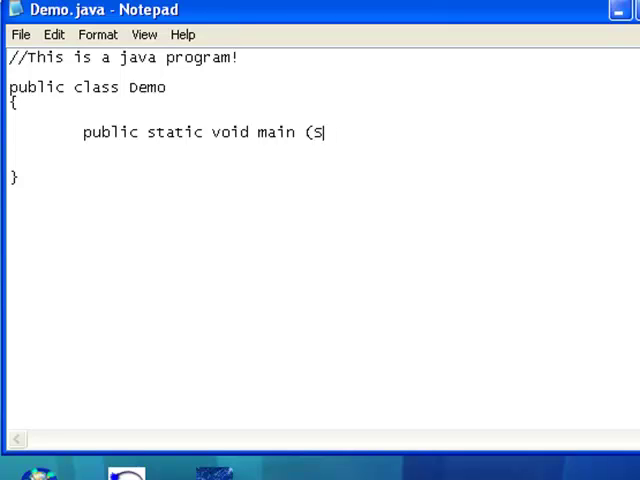
pyautogui.write('tring')
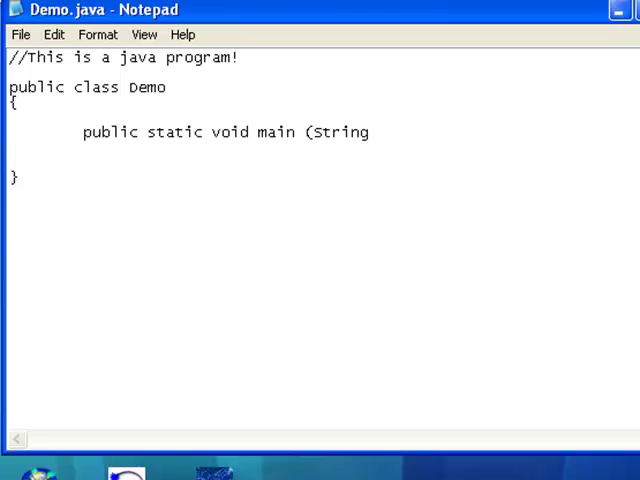
pyautogui.click(372, 132)
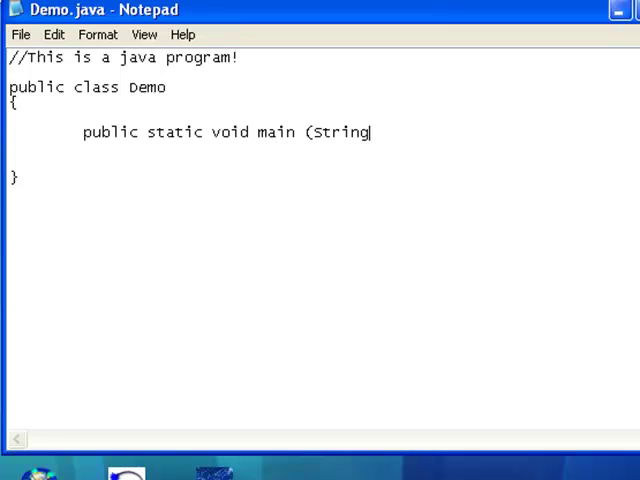
pyautogui.write('[')
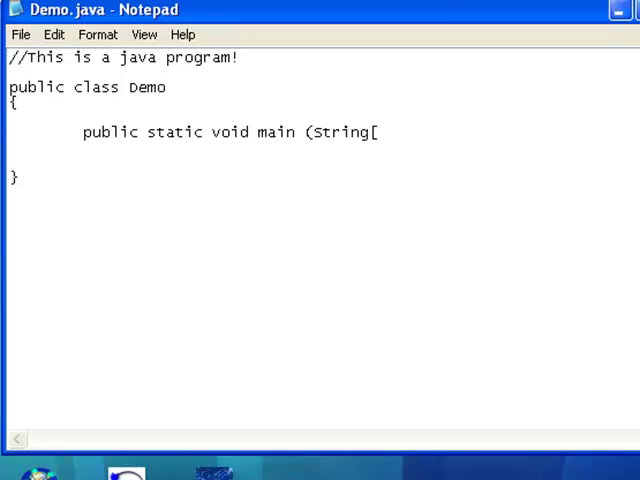
pyautogui.write('] args)')
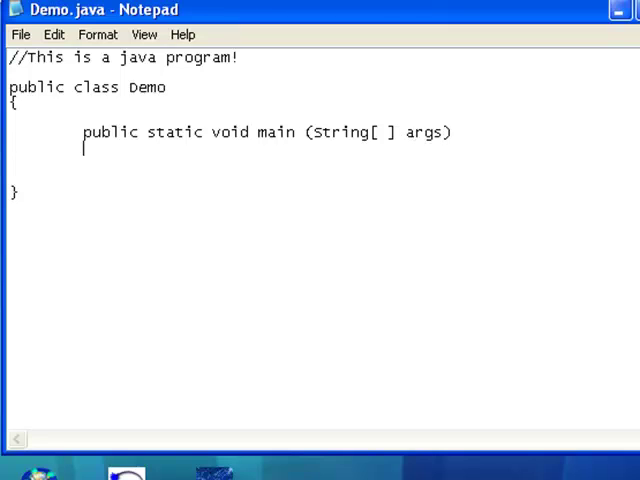
pyautogui.write('{')
pyautogui.write('}')
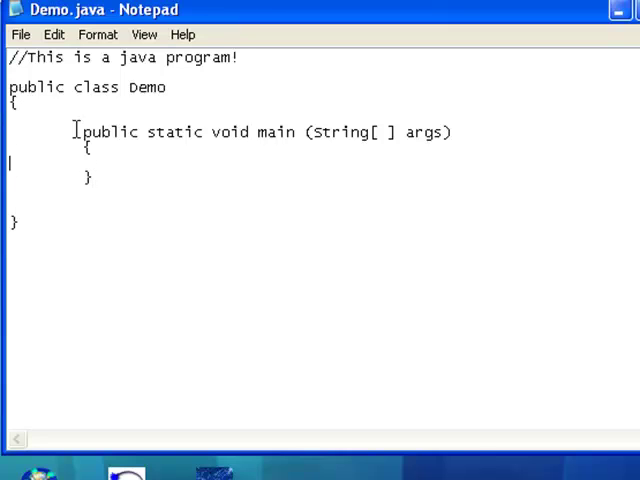
# Add blank lines between the main method's braces and place the caret inside the body.
pyautogui.press('enter')
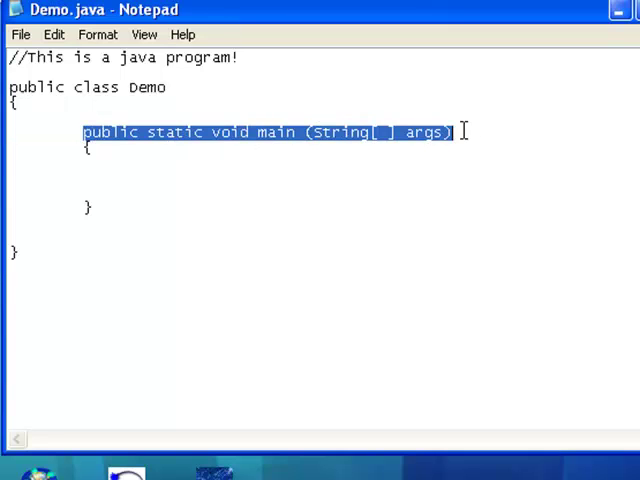
pyautogui.moveTo(168, 96)
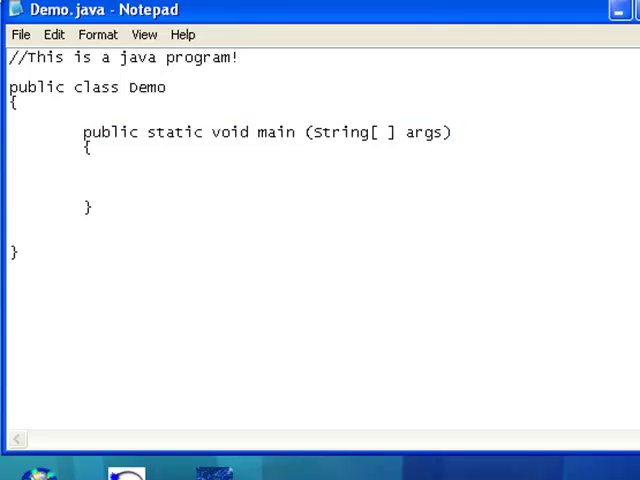
pyautogui.click(156, 178)
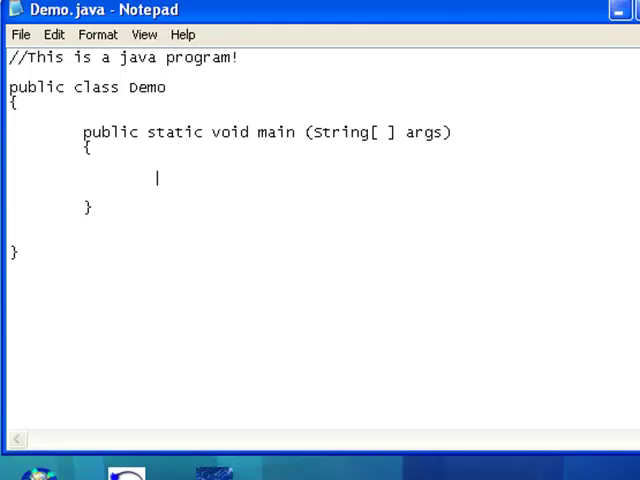
# Write System.out.println("This is the demo!"); inside the main method.
pyautogui.write('Syster')
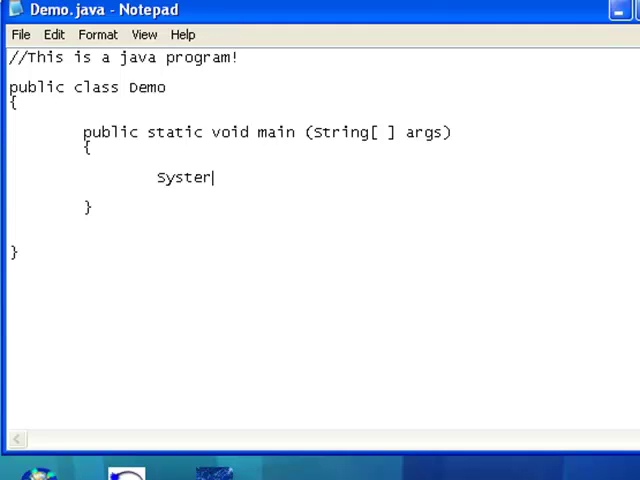
pyautogui.write('m.out')
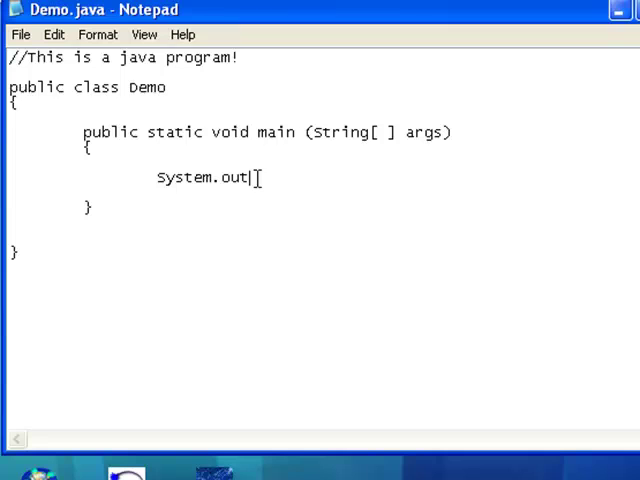
pyautogui.write('.println')
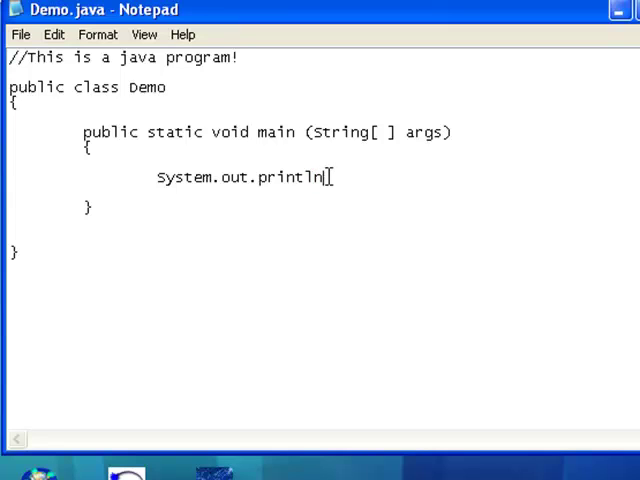
pyautogui.write('(')
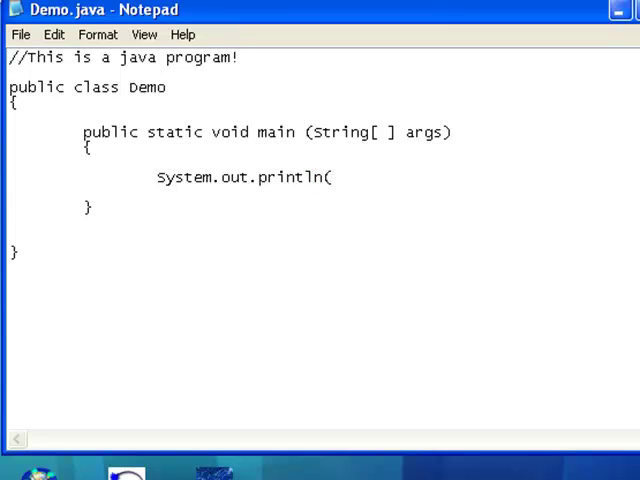
pyautogui.write('"')
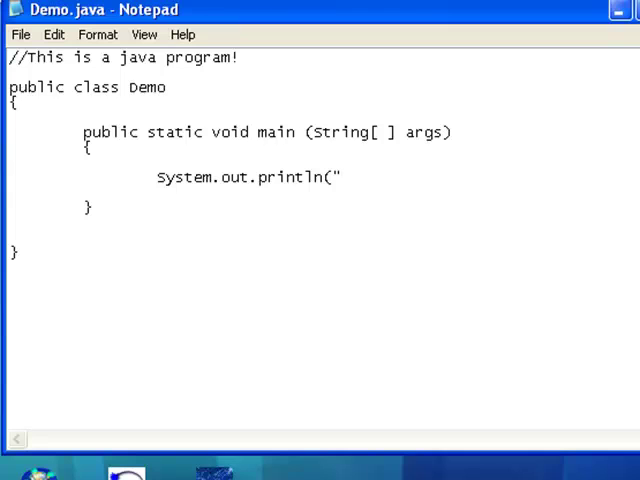
pyautogui.write('This is th')
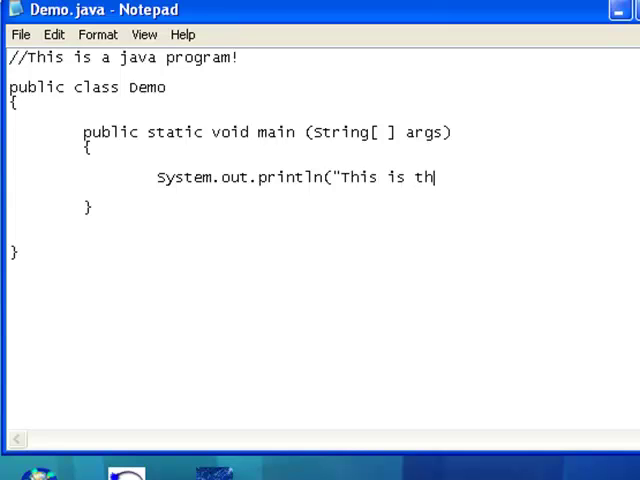
pyautogui.write('e demo!')
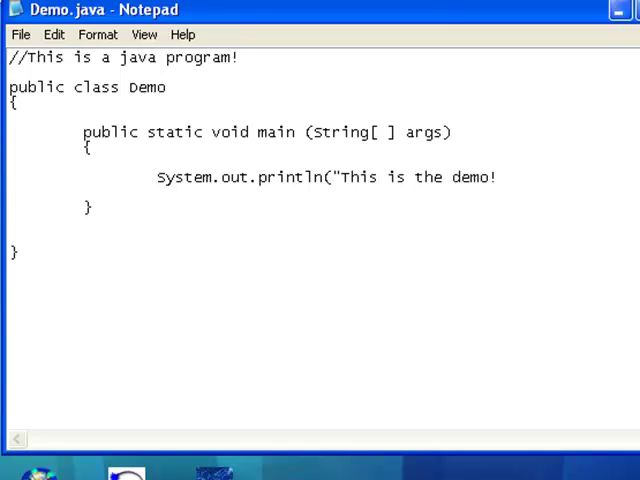
pyautogui.write('");')
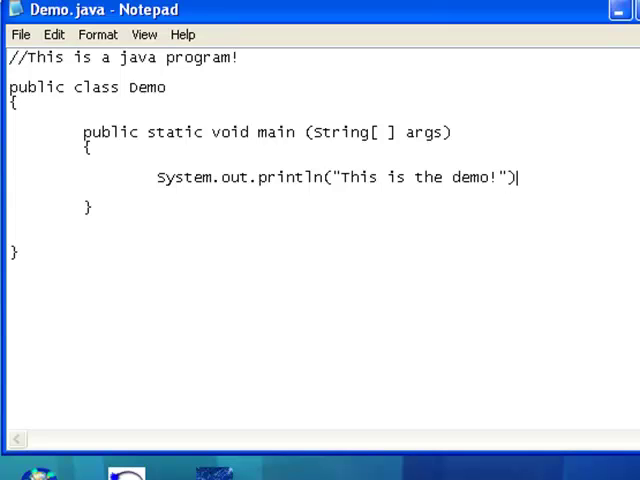
pyautogui.write(';')
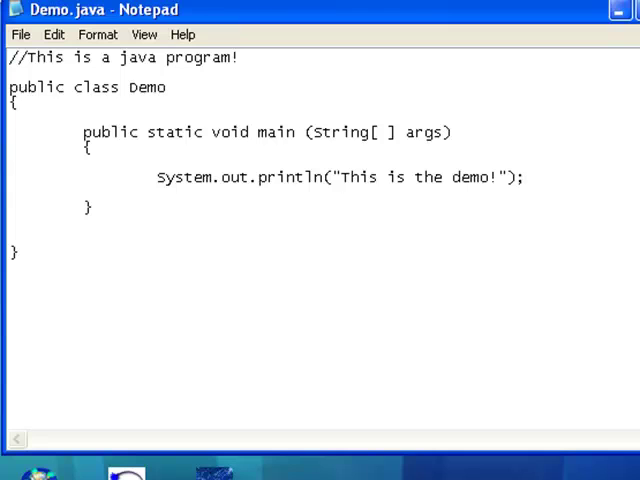
# Add a second statement: System.out.println("This is a statement!"); after the first.
pyautogui.click(528, 176)
pyautogui.write('S')
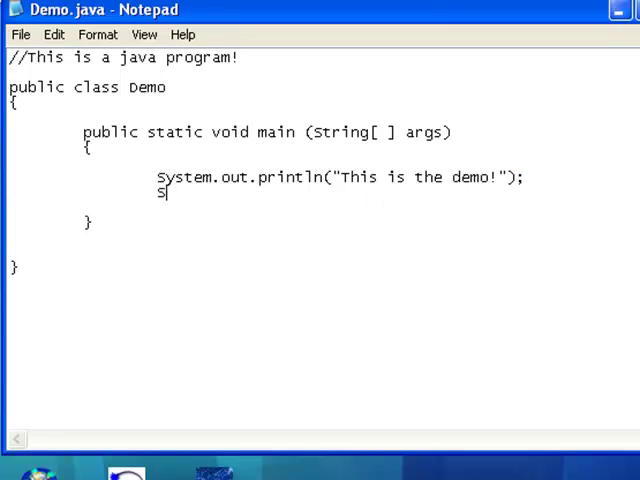
pyautogui.write('ystem.out.print')
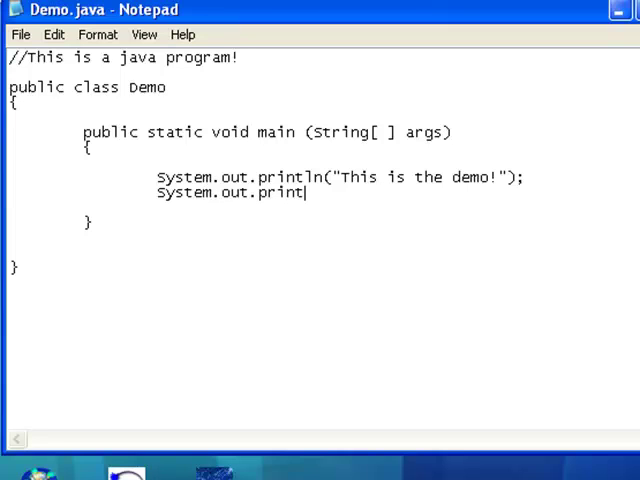
pyautogui.write('ln("T')
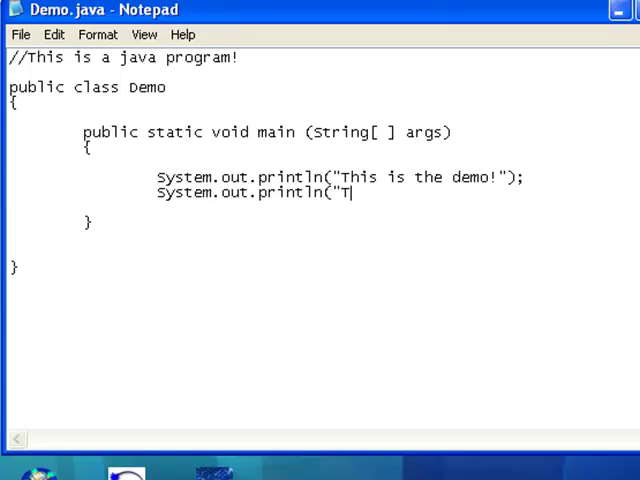
pyautogui.write('his i')
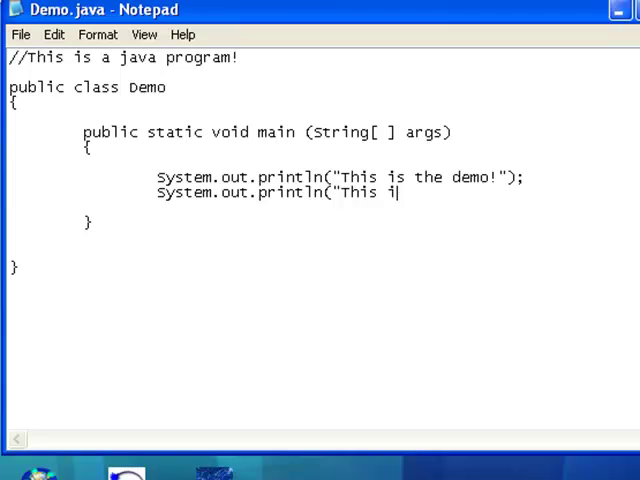
pyautogui.write('s a st')
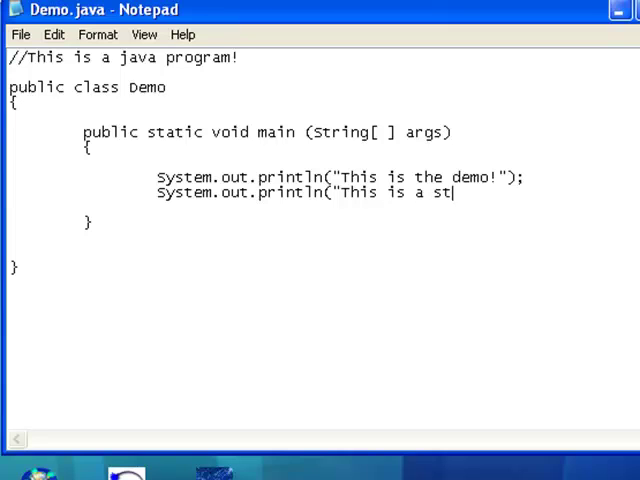
pyautogui.write('atement')
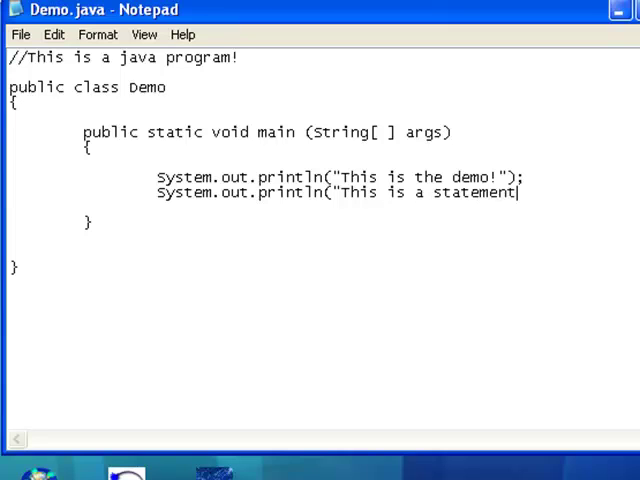
pyautogui.write('!')
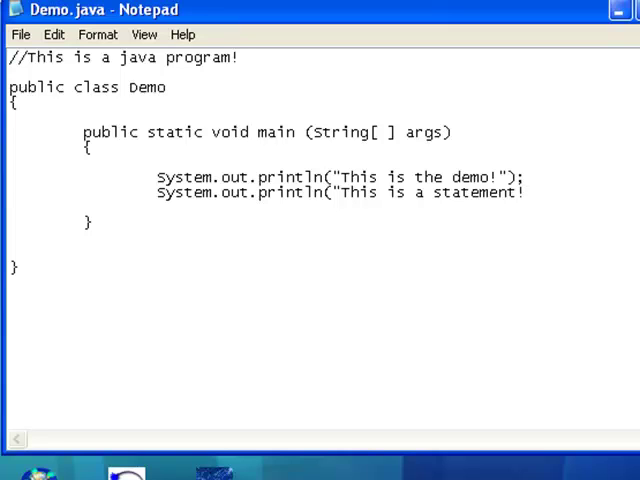
pyautogui.write('");')
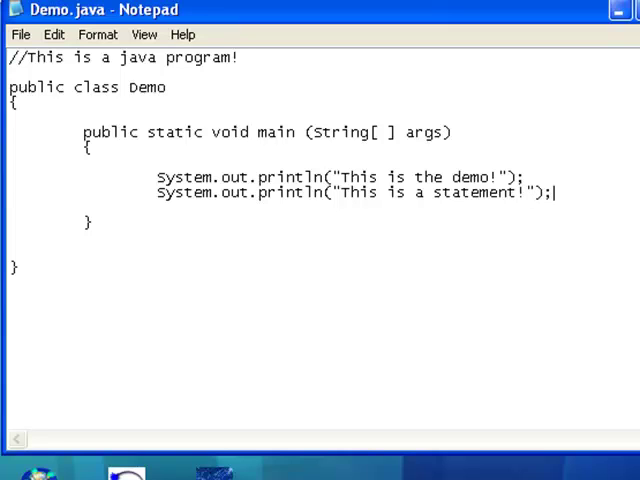
# Add a third statement: System.out.println("Goodbye!");.
pyautogui.write('s')
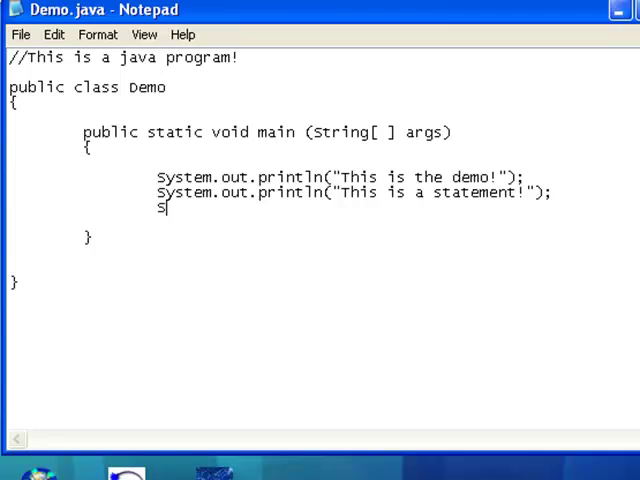
pyautogui.write('ystem.out.p')
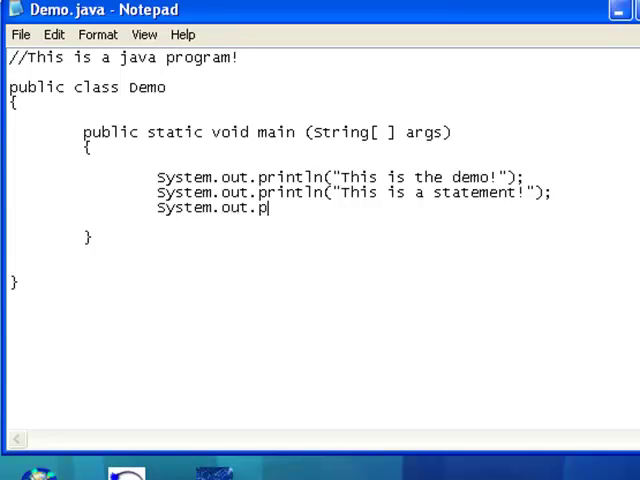
pyautogui.write('rintl')
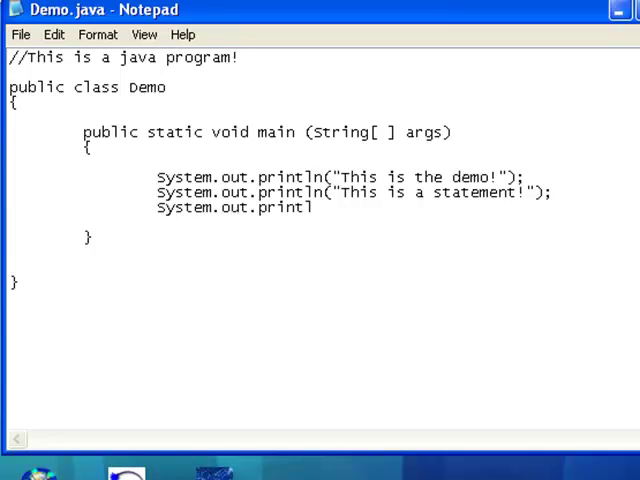
pyautogui.write('n("Good')
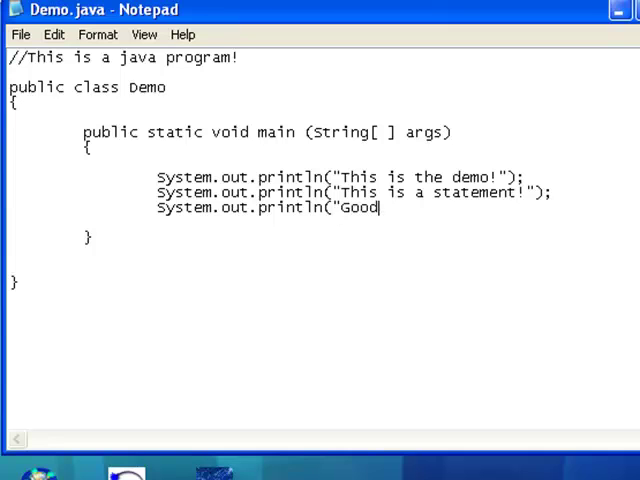
pyautogui.write('bye')
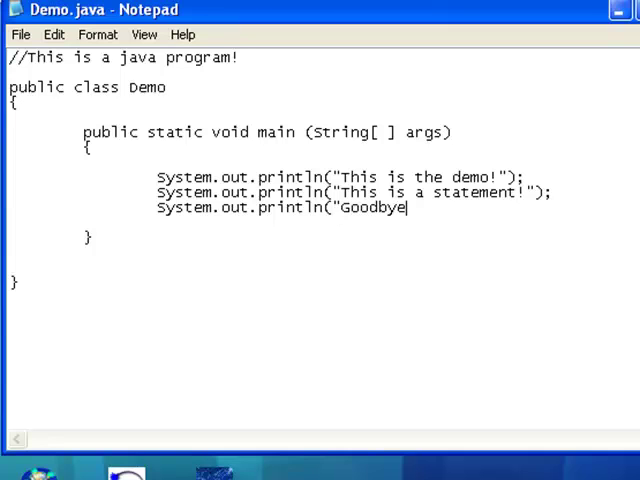
pyautogui.write('!")\'')
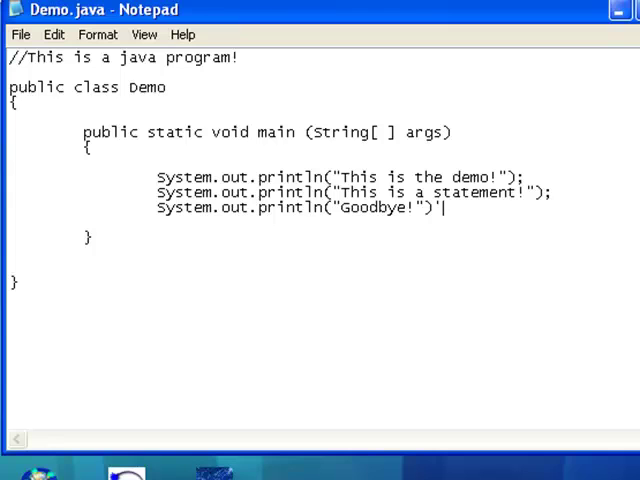
pyautogui.write(';')
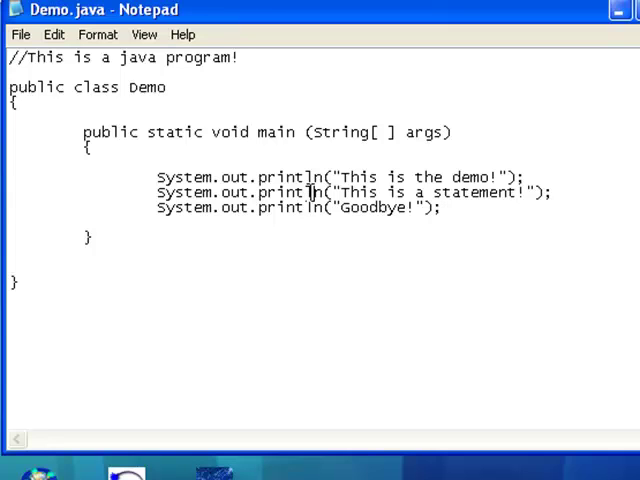
# Change println to print in the second statement so it prints without a line break.
pyautogui.doubleClick(320, 192)
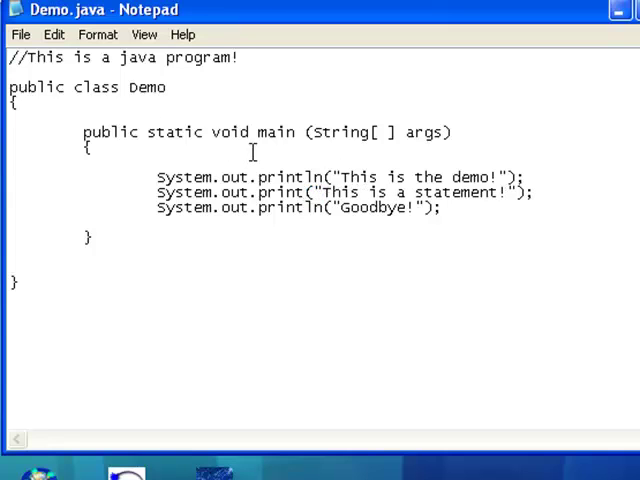
pyautogui.doubleClick(316, 176)
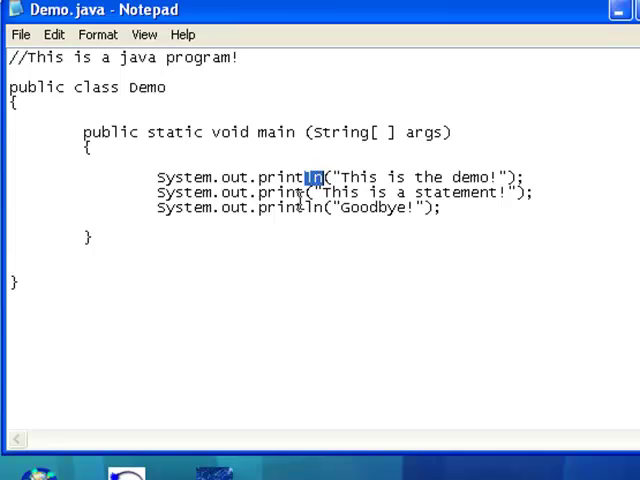
pyautogui.click(20, 34)
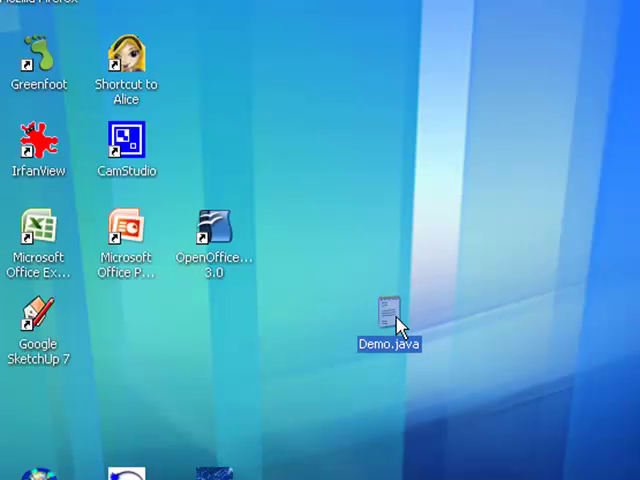
pyautogui.moveTo(400, 330)
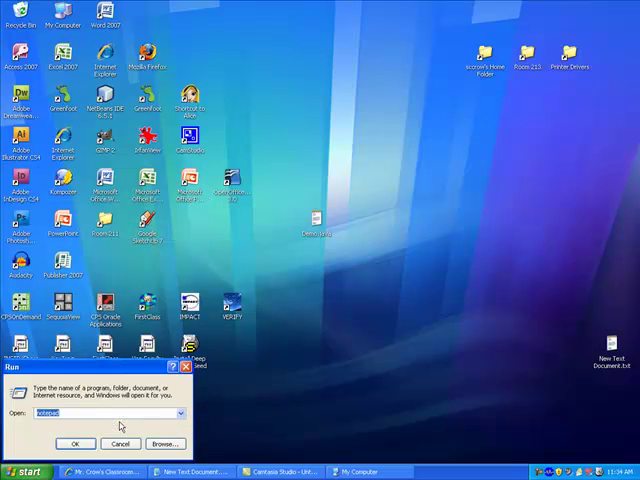
# Launch Command Prompt and cd through Documents and Settings and the user folder to Desktop.
pyautogui.click(76, 444)
pyautogui.write('cd s')
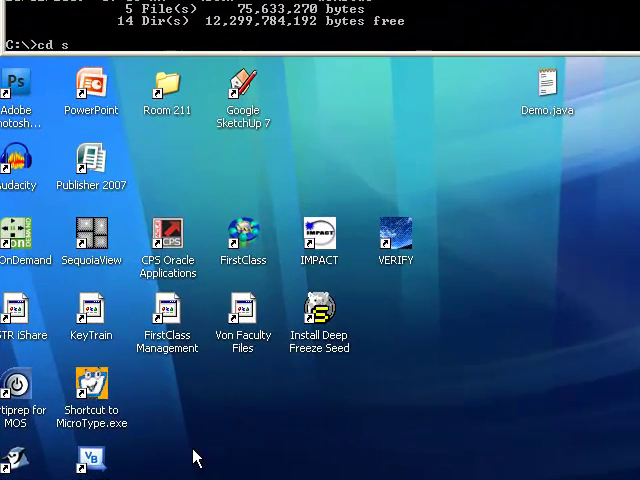
pyautogui.press('Return')
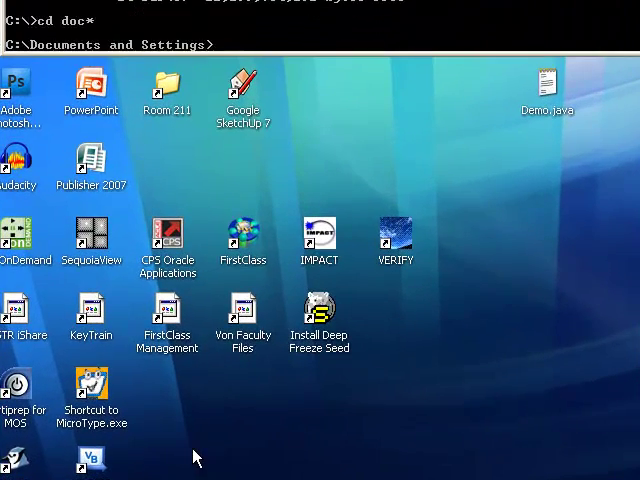
pyautogui.write('cd sccrow')
pyautogui.write('cd De')
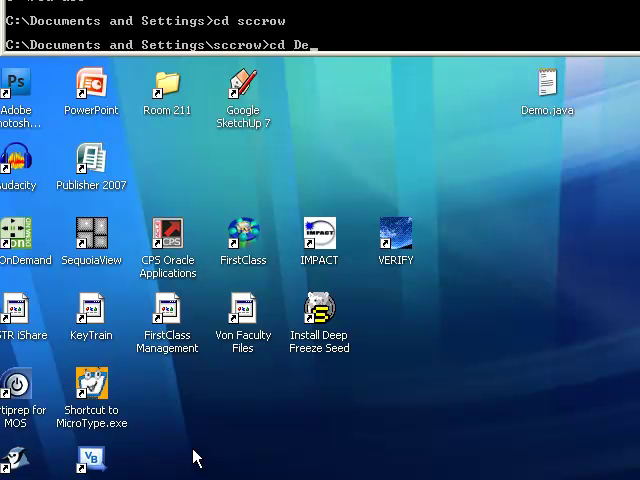
pyautogui.press('Return')
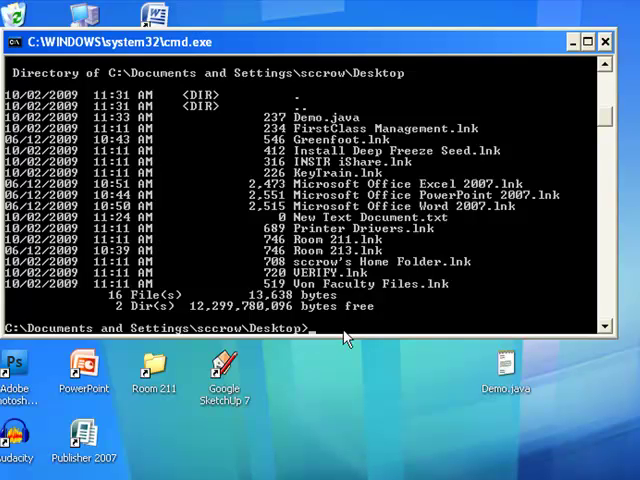
# Compile the source with javac Demo.java, producing Demo.class.
pyautogui.write('javac')
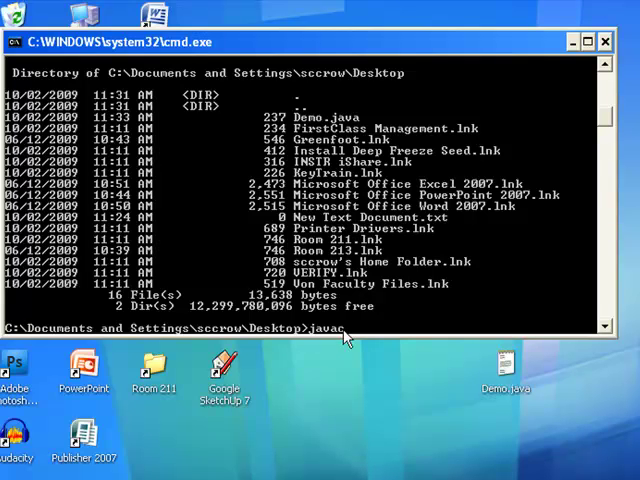
pyautogui.write('D')
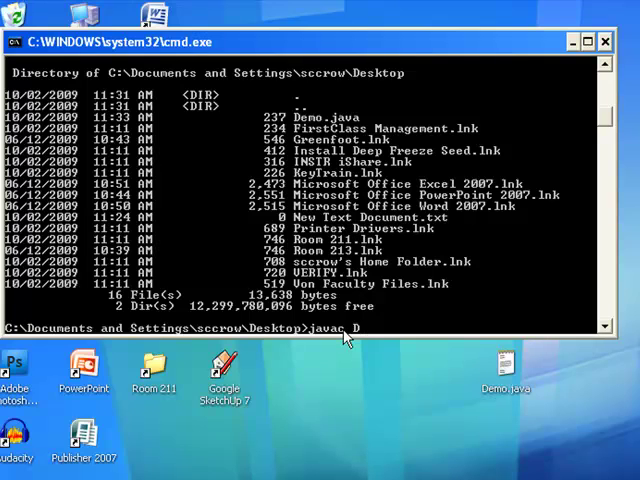
pyautogui.write('emo.java')
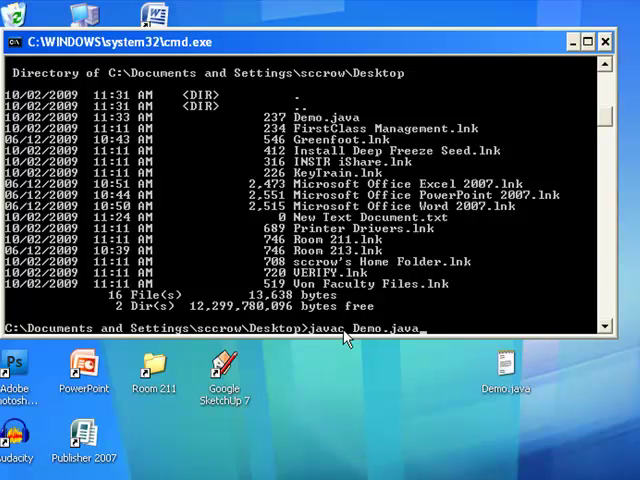
pyautogui.press('Return')
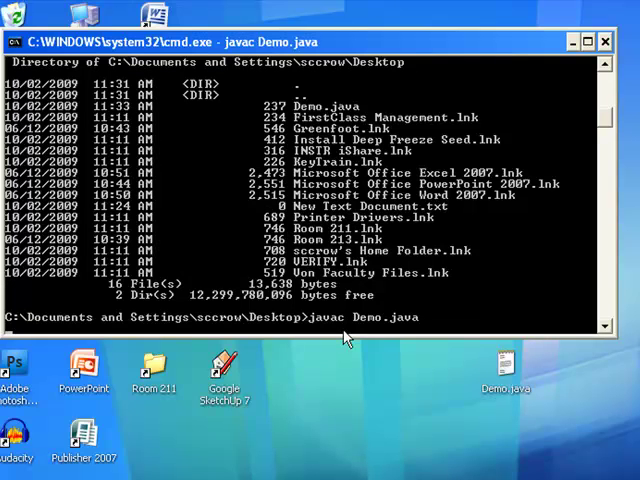
pyautogui.moveTo(350, 330)
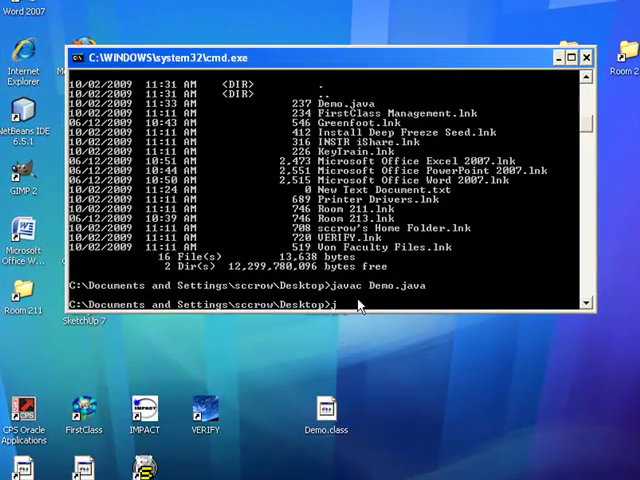
# Run the program with java Demo, printing the demo lines to the console.
pyautogui.write('ava Demo')
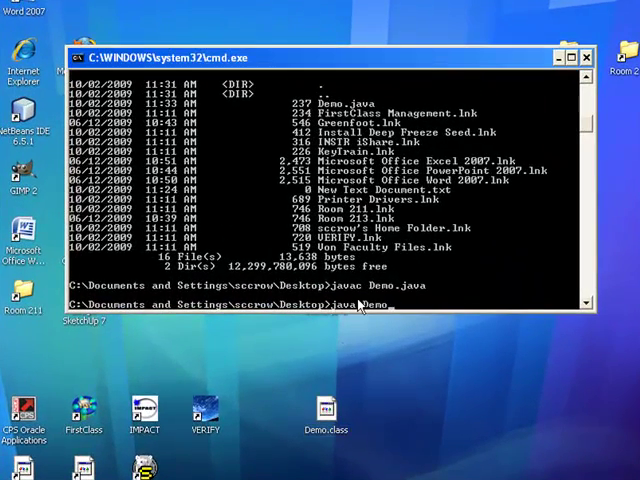
pyautogui.moveTo(334, 436)
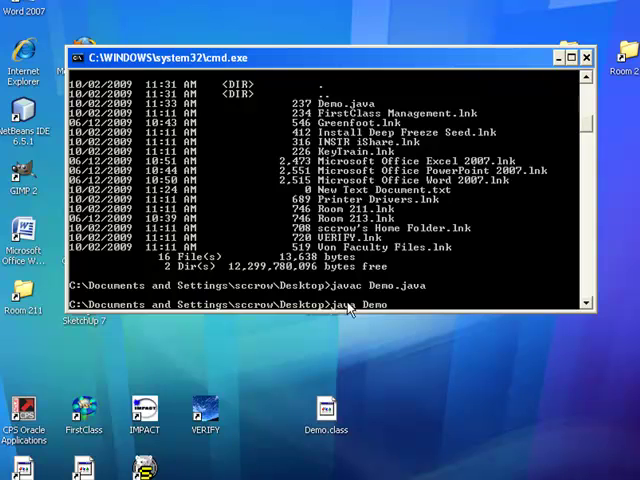
pyautogui.moveTo(336, 388)
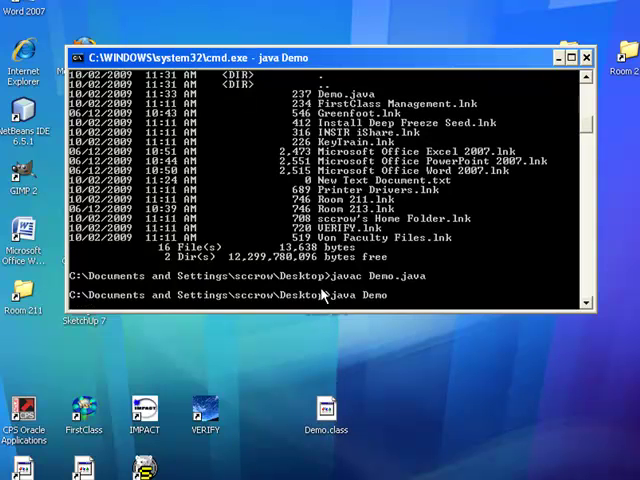
pyautogui.press('Return')
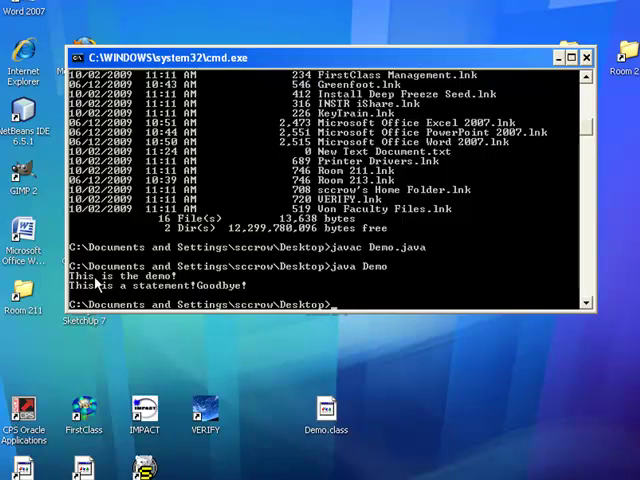
pyautogui.moveTo(116, 290)
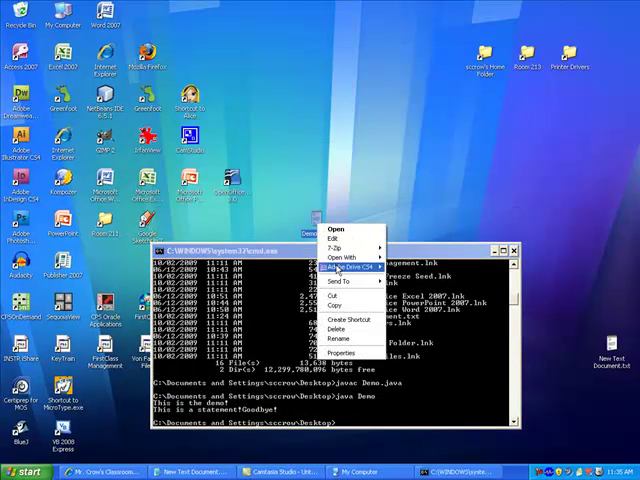
# Reopen Demo.java in Notepad via Open With and highlight its println and print calls.
pyautogui.click(340, 292)
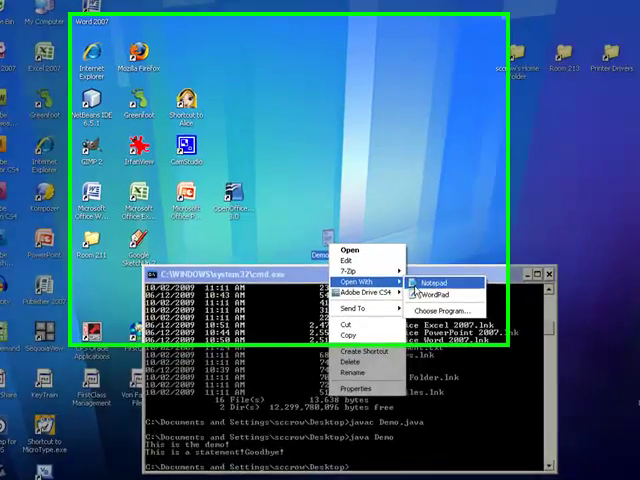
pyautogui.click(432, 282)
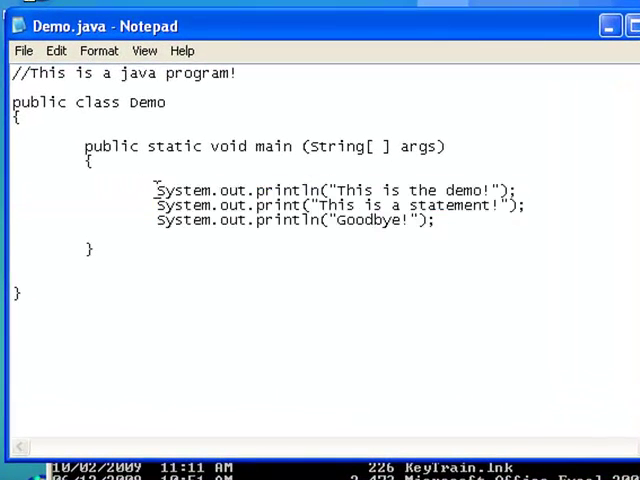
pyautogui.tripleClick(336, 190)
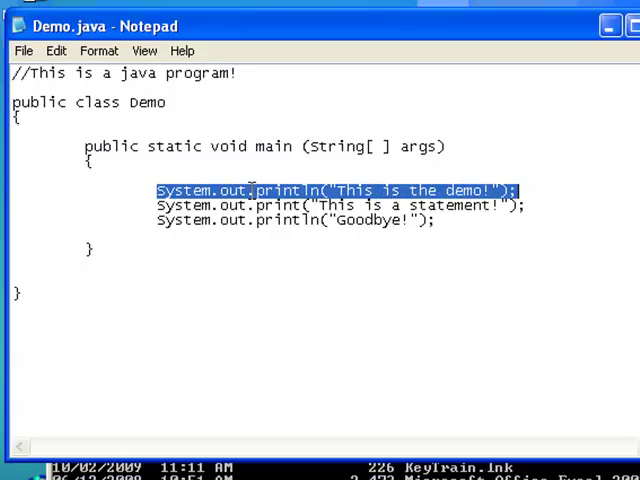
pyautogui.doubleClick(356, 192)
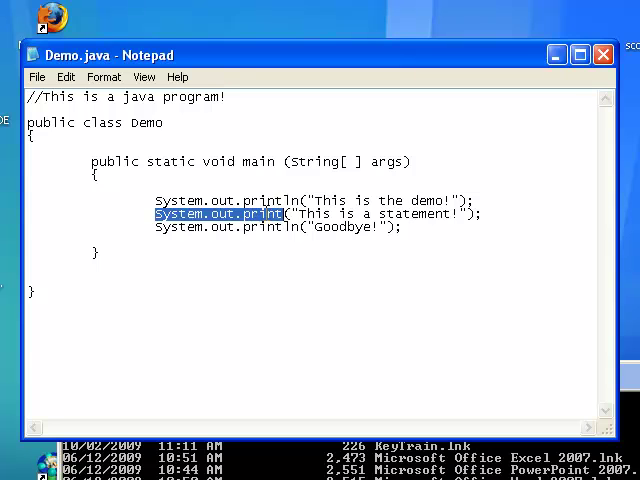
pyautogui.doubleClick(264, 214)
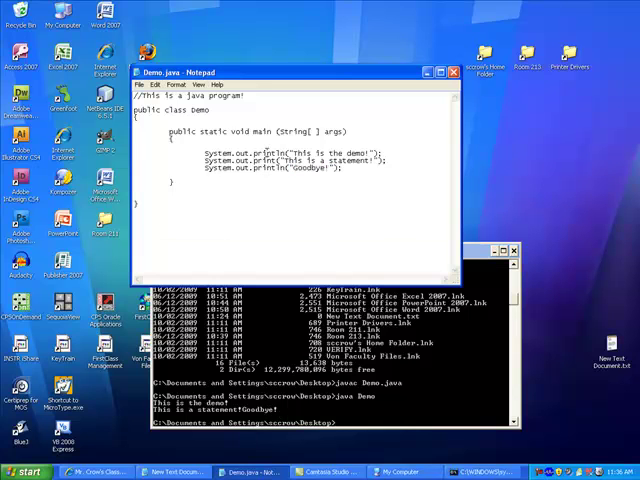
pyautogui.moveTo(414, 88)
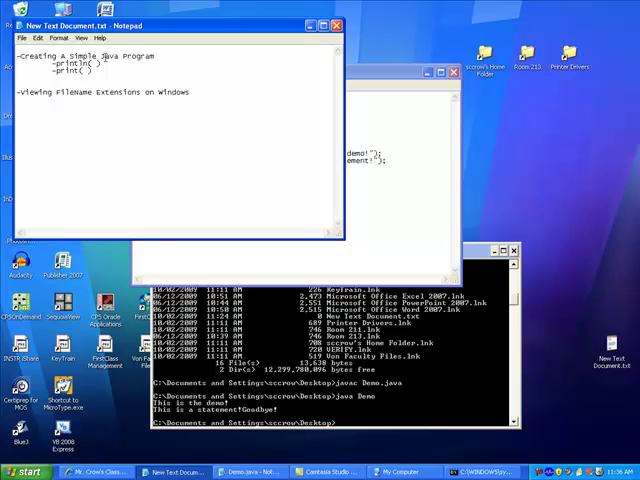
# Highlight the word println in the New Text Document.txt notes.
pyautogui.doubleClick(56, 64)
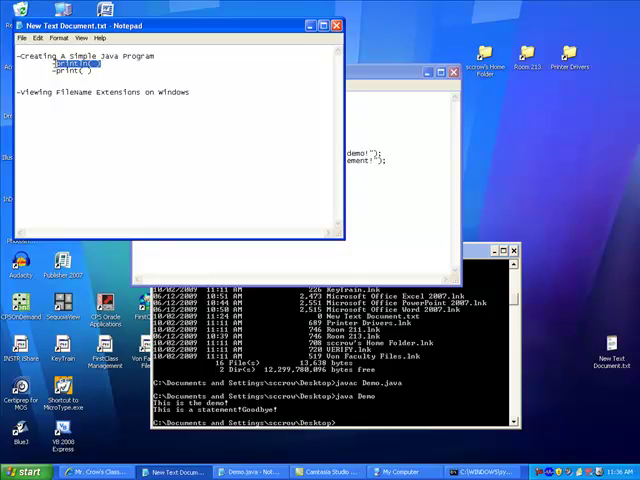